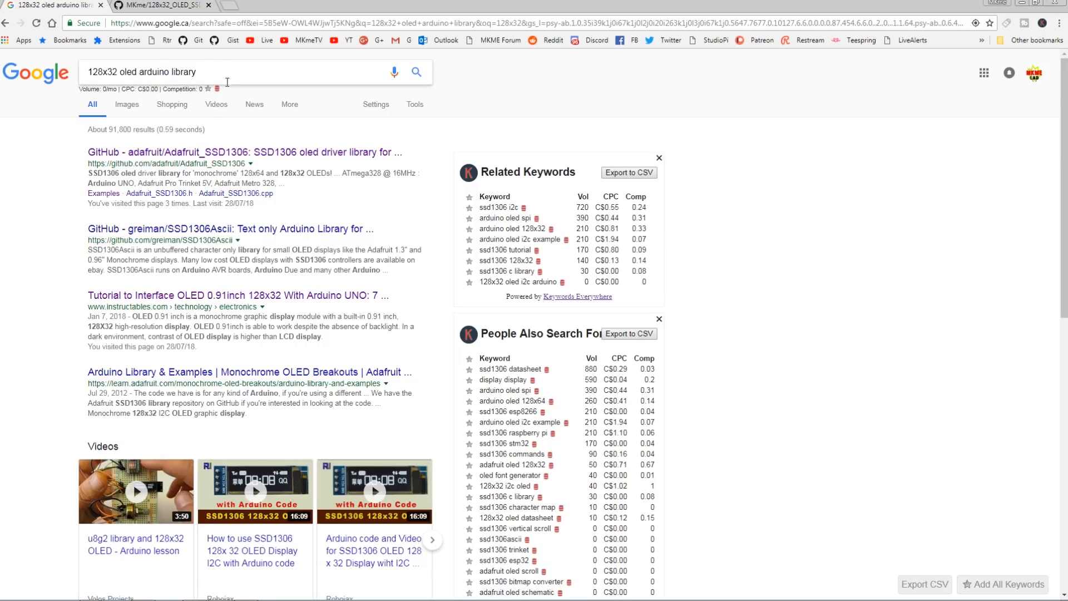
# - Open the Adafruit_SSD1306 GitHub repository and show its clone-or-download options
pyautogui.click(244, 152)
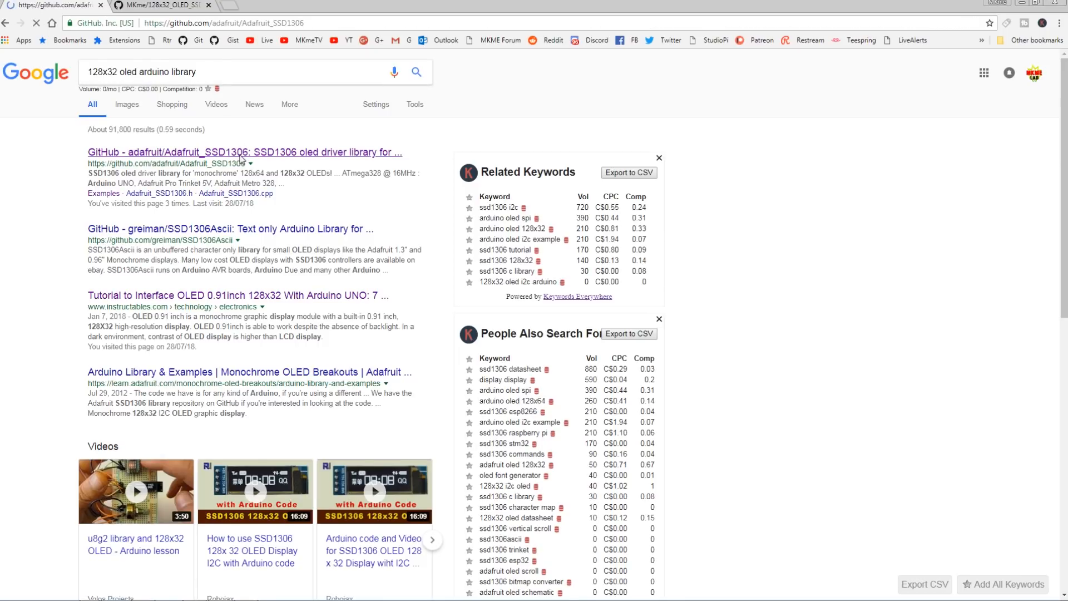
pyautogui.click(243, 152)
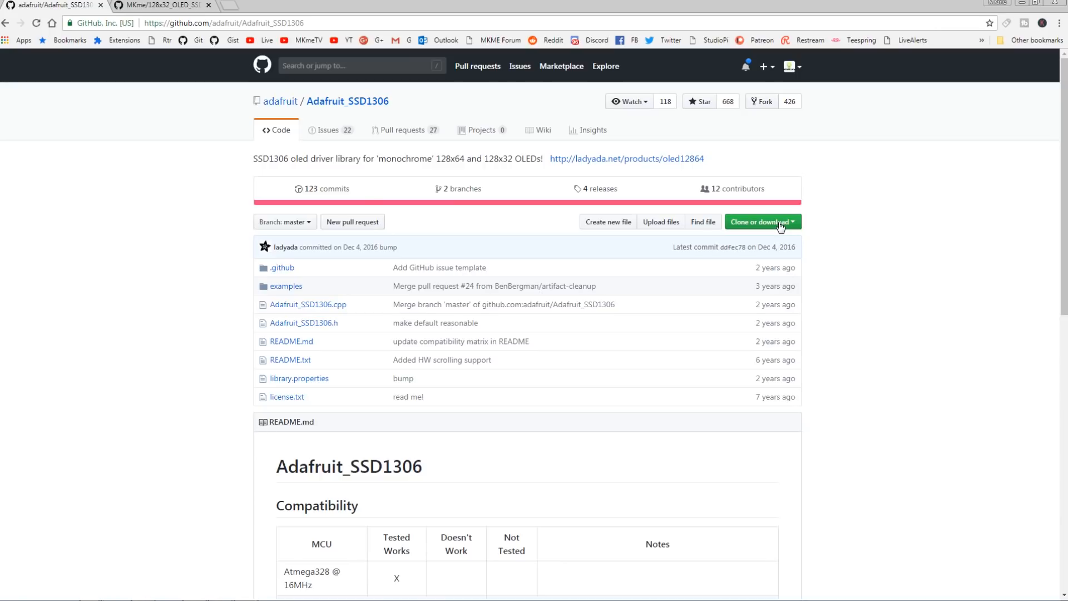
pyautogui.click(758, 222)
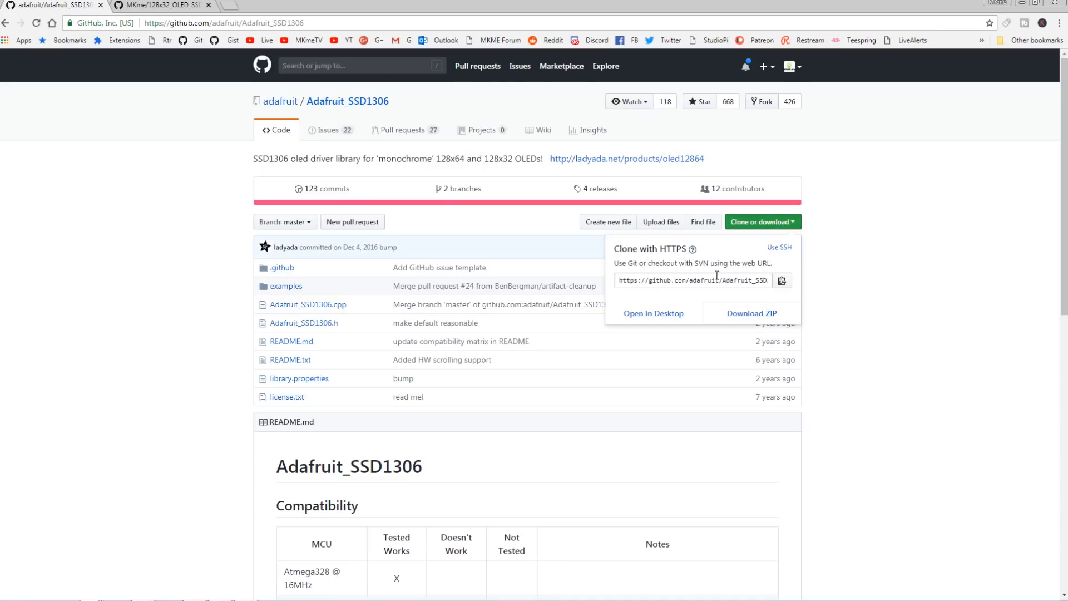
pyautogui.moveTo(753, 313)
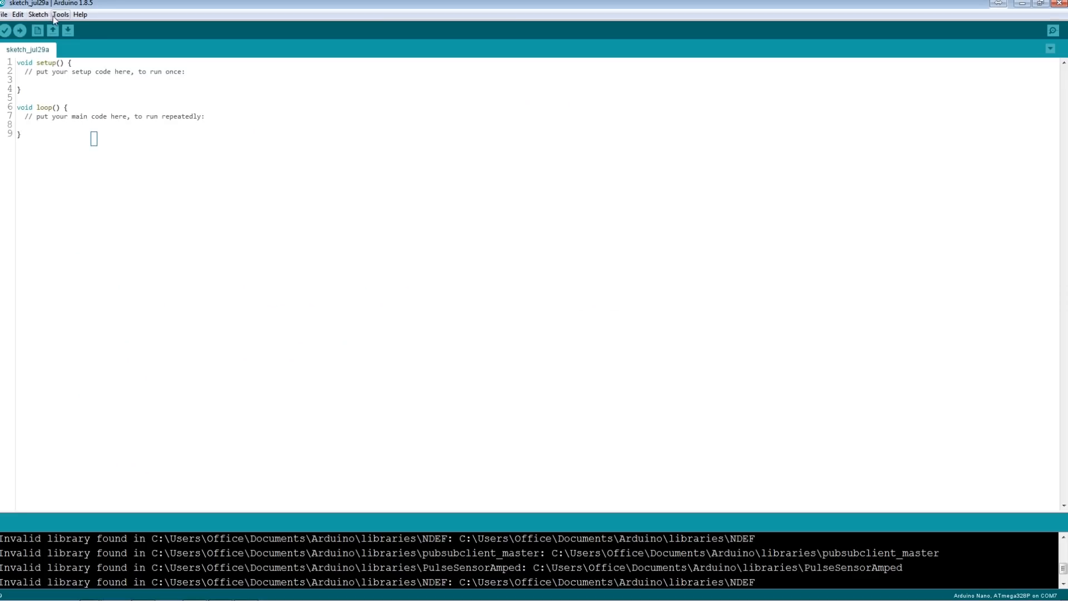
# - Add Adafruit_SSD1306-master.zip from Desktop > Skinny OLED 128X32 as a .ZIP library
pyautogui.click(38, 14)
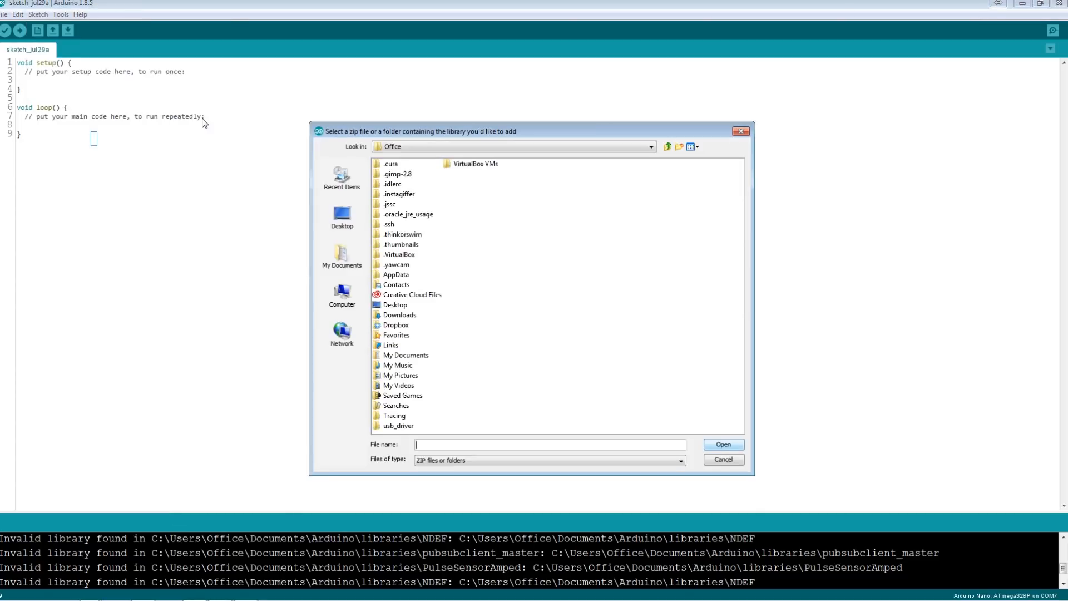
pyautogui.click(341, 215)
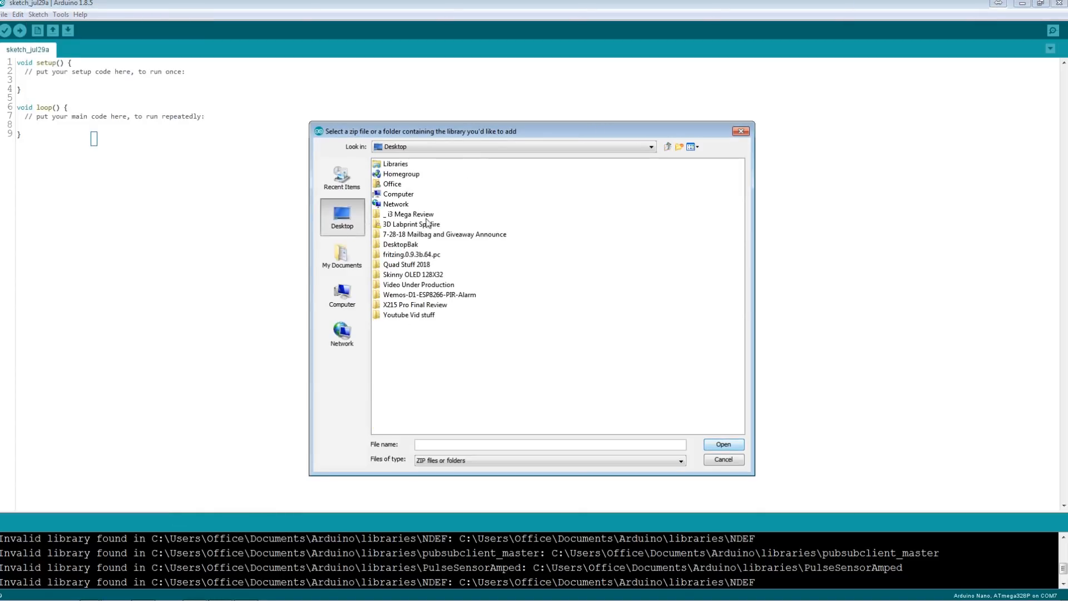
pyautogui.doubleClick(444, 234)
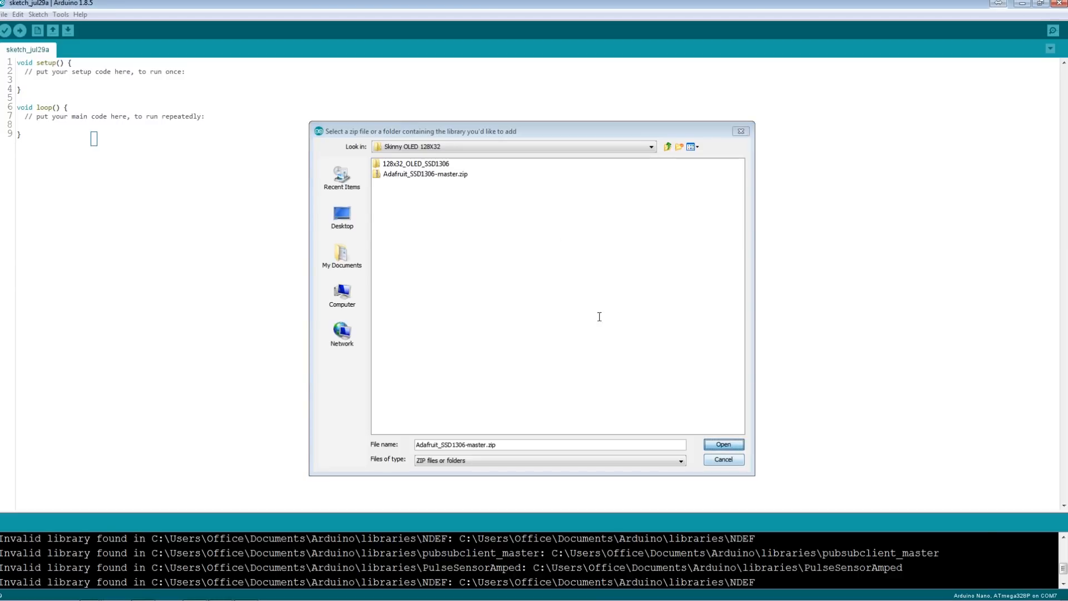
pyautogui.click(724, 444)
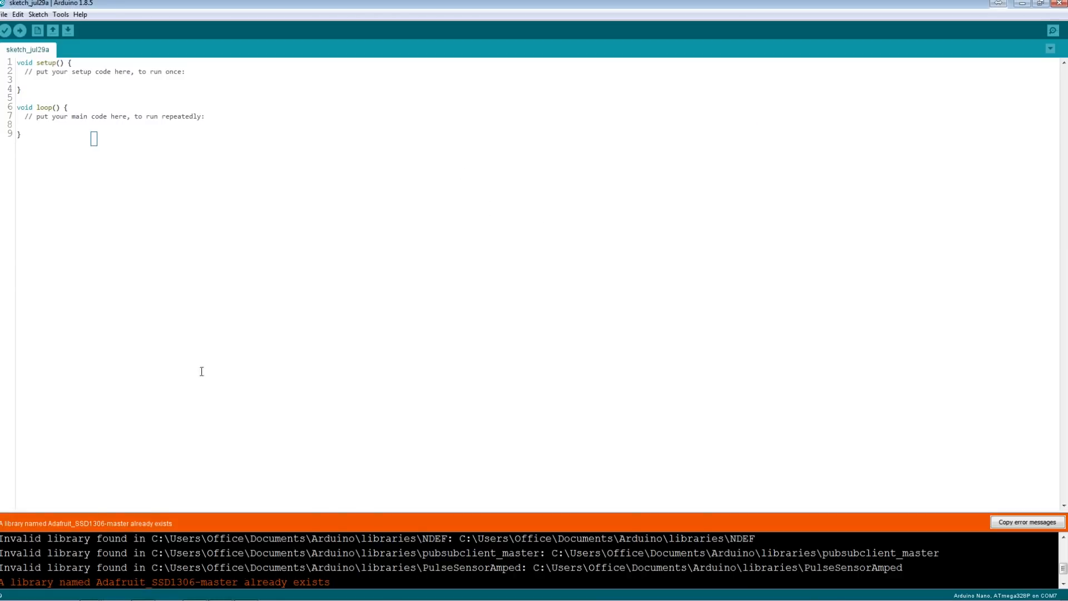
# - Open the ssd1306_128x32_i2c example from the Adafruit SSD1306 library examples
pyautogui.click(3, 14)
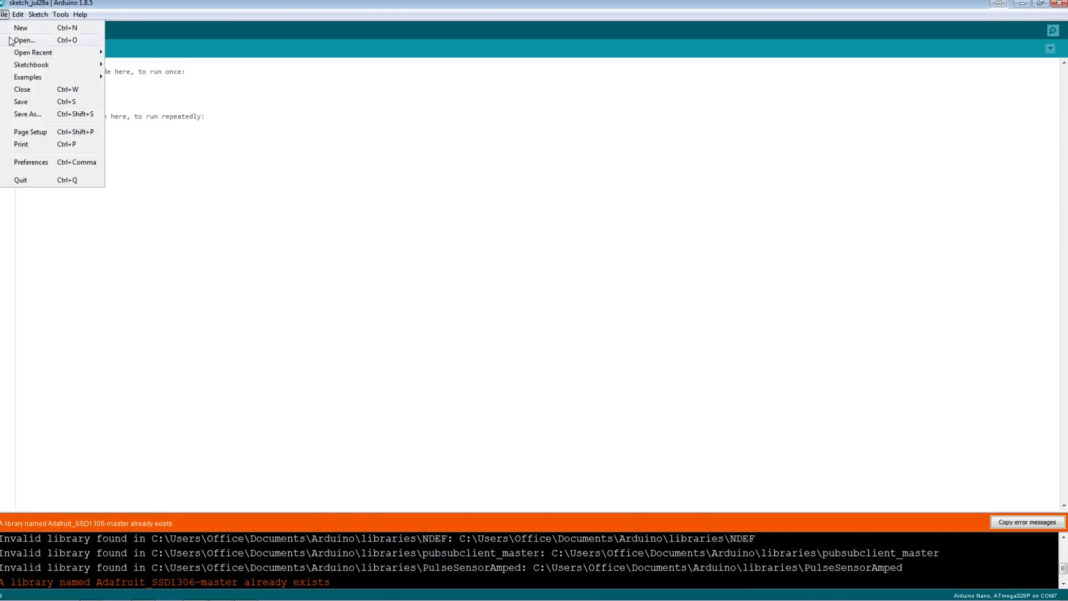
pyautogui.moveTo(68, 83)
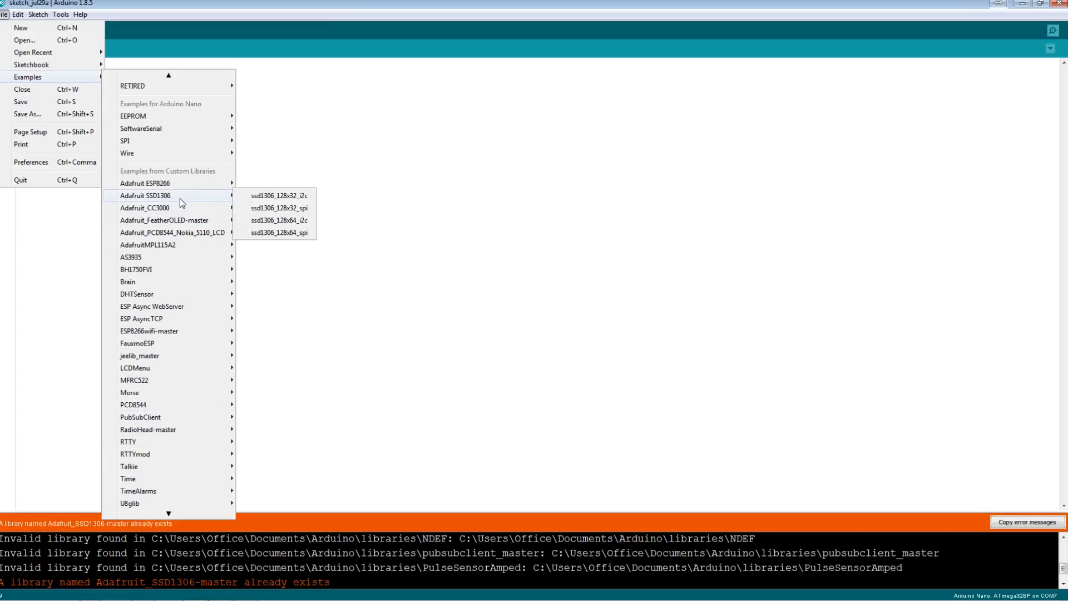
pyautogui.moveTo(206, 200)
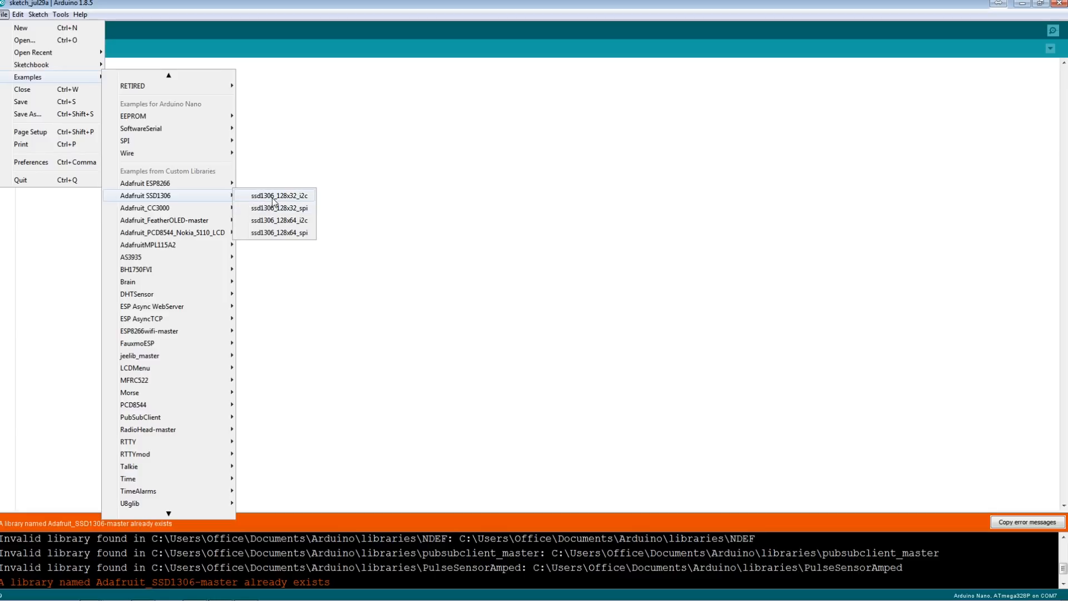
pyautogui.click(278, 197)
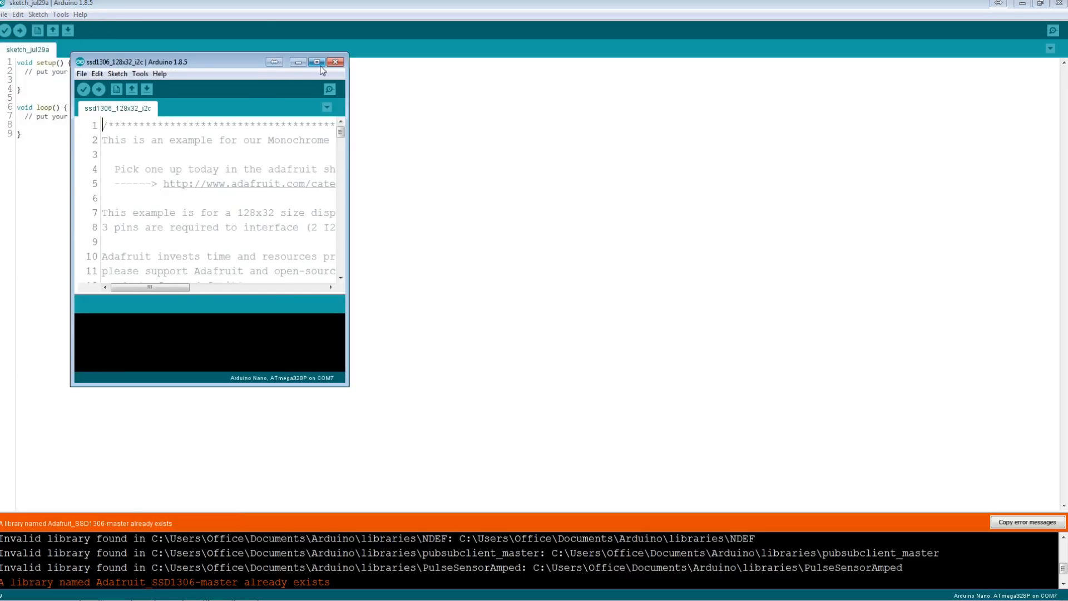
# - Maximize the ssd1306_128x32_i2c example sketch window
pyautogui.click(316, 62)
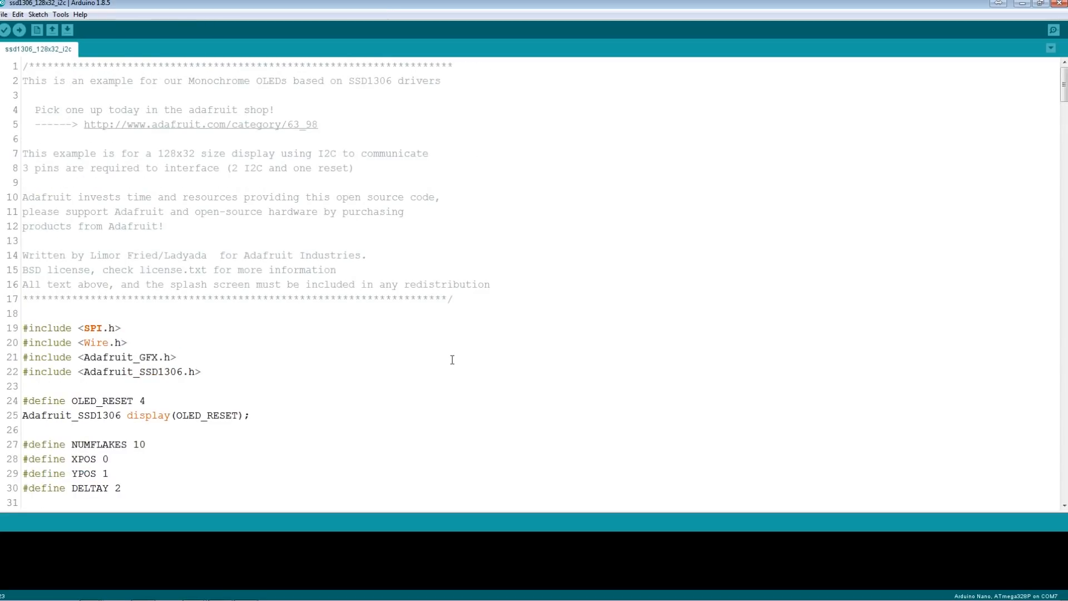
pyautogui.moveTo(437, 376)
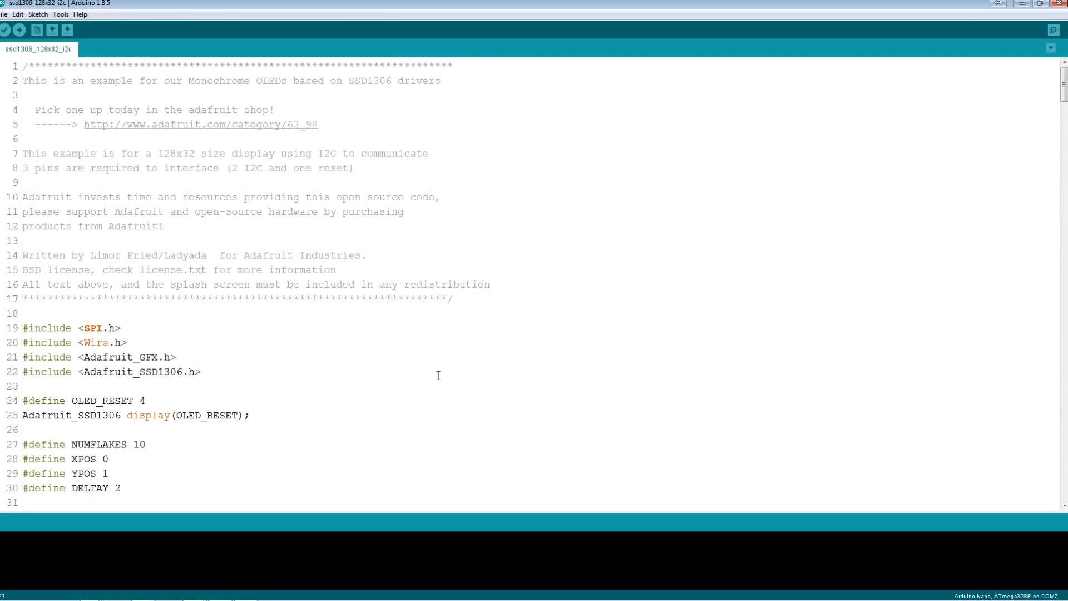
pyautogui.moveTo(413, 343)
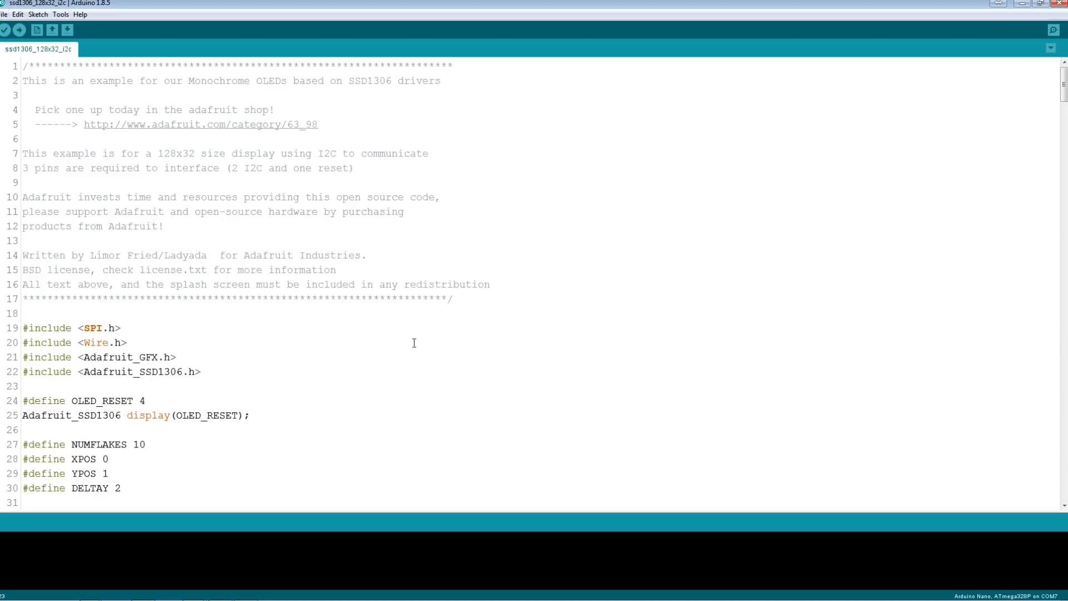